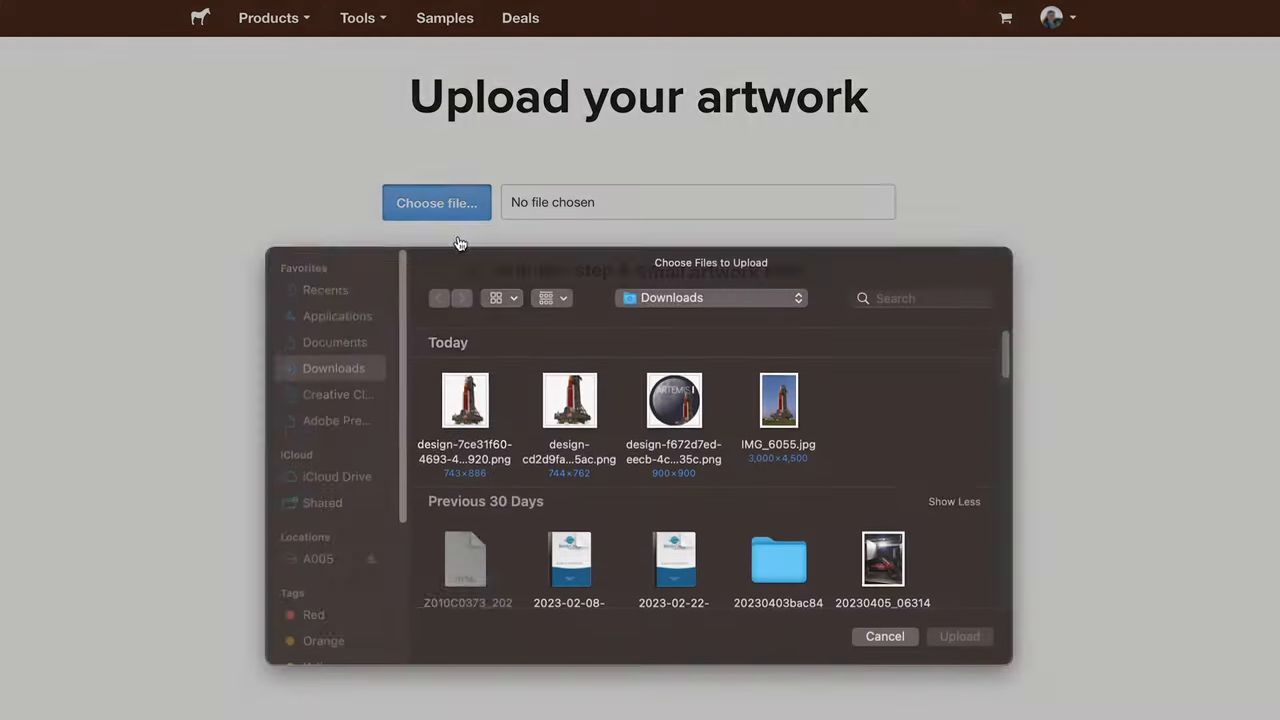
- Upload the round ARTEMIS moon design PNG (design-f672d7ed) from Downloads
click(673, 418)
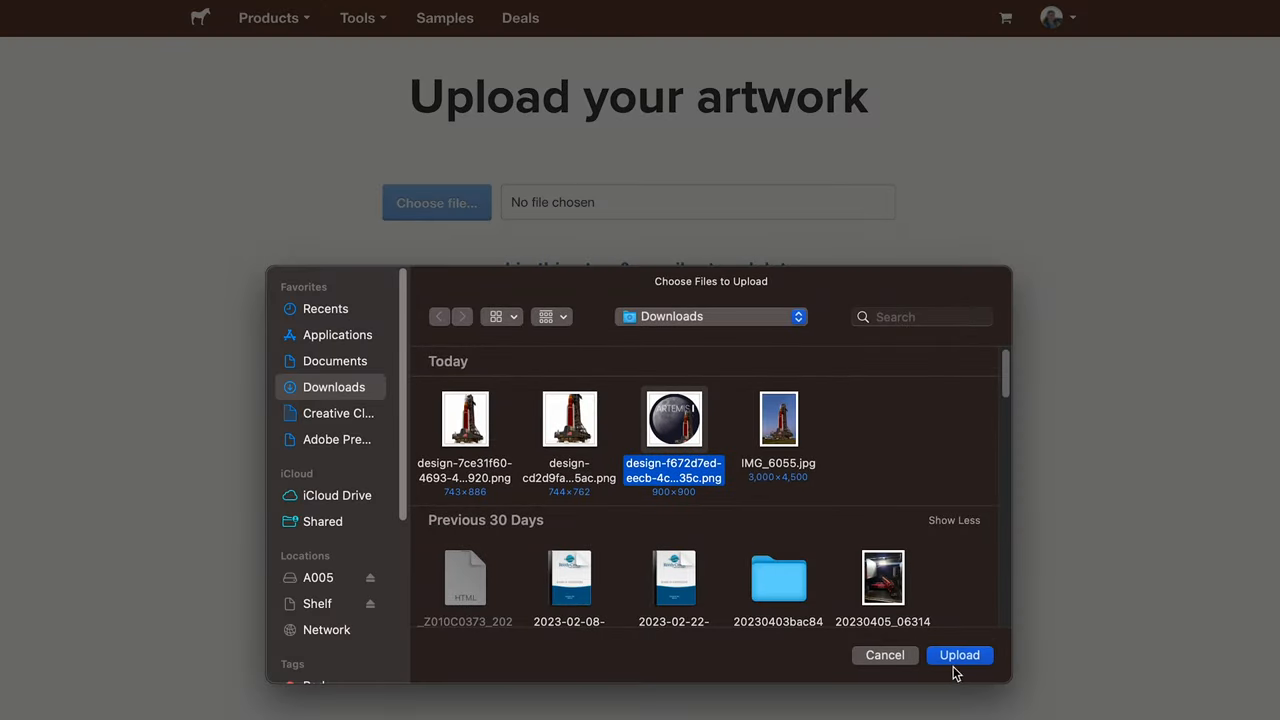
click(959, 655)
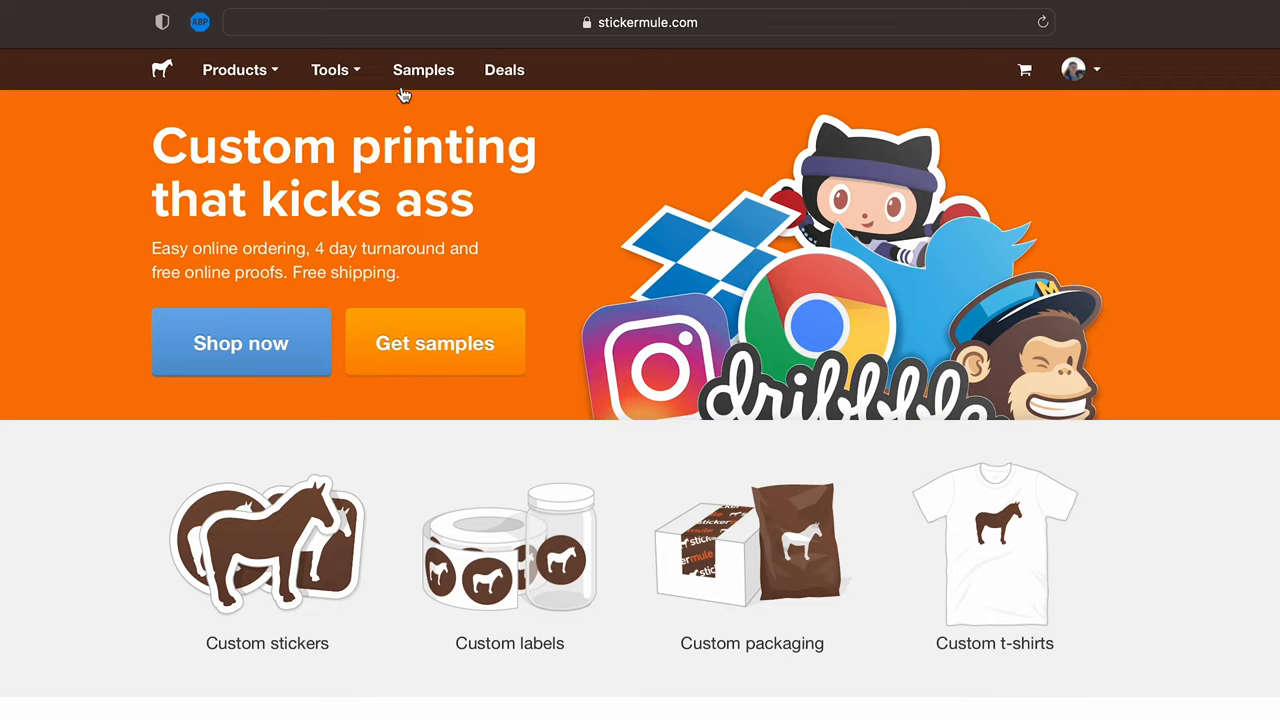
- Open the Upscale tool and scroll to the Image enlarger before-and-after comparison
click(330, 69)
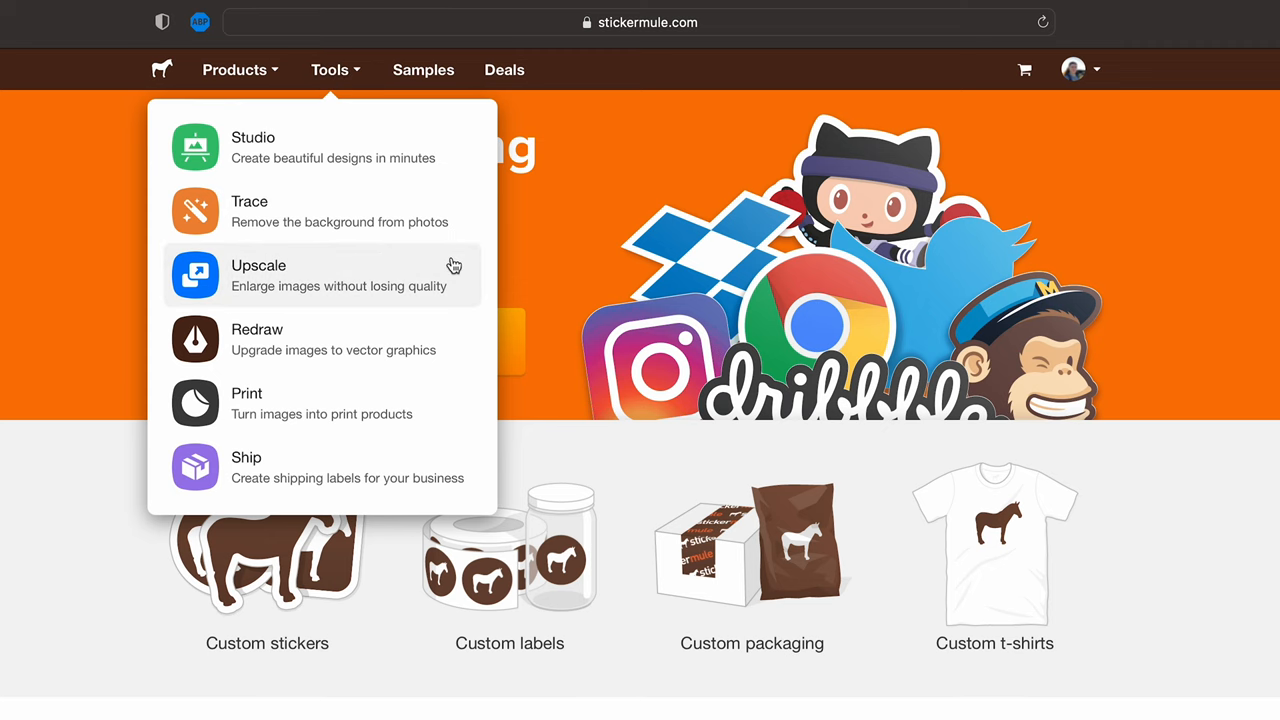
click(258, 265)
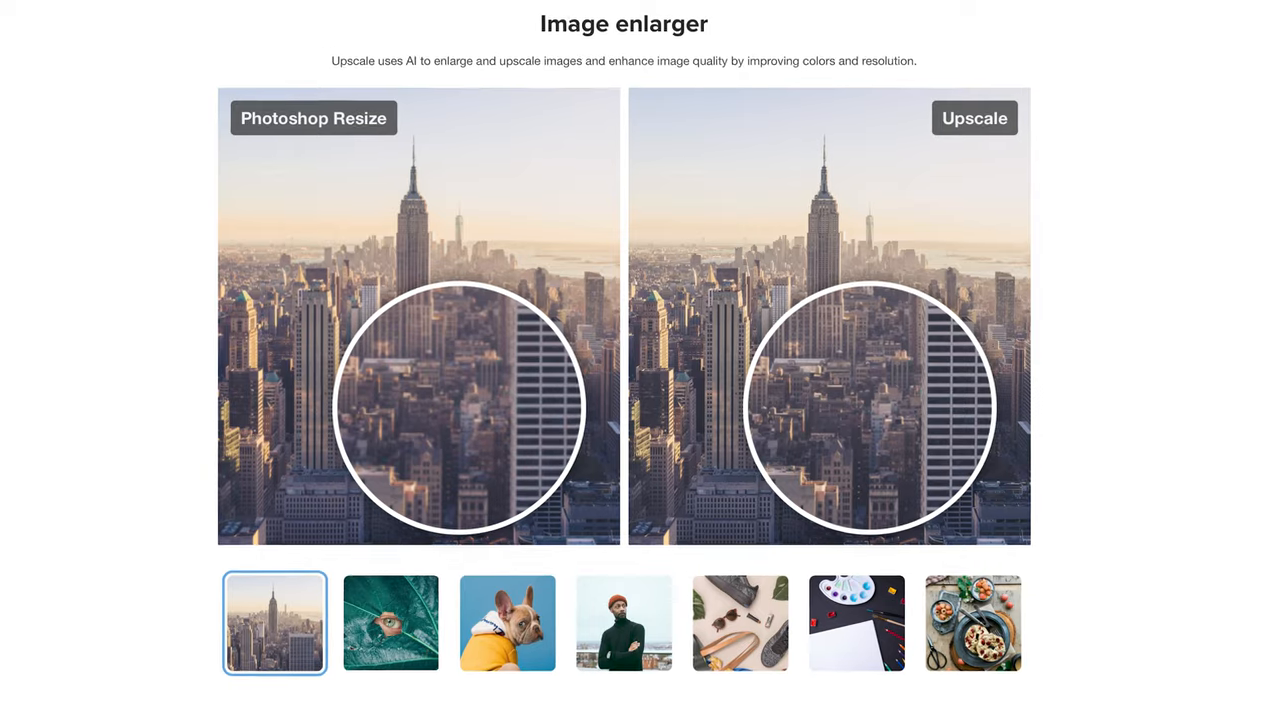
scroll(down, 3)
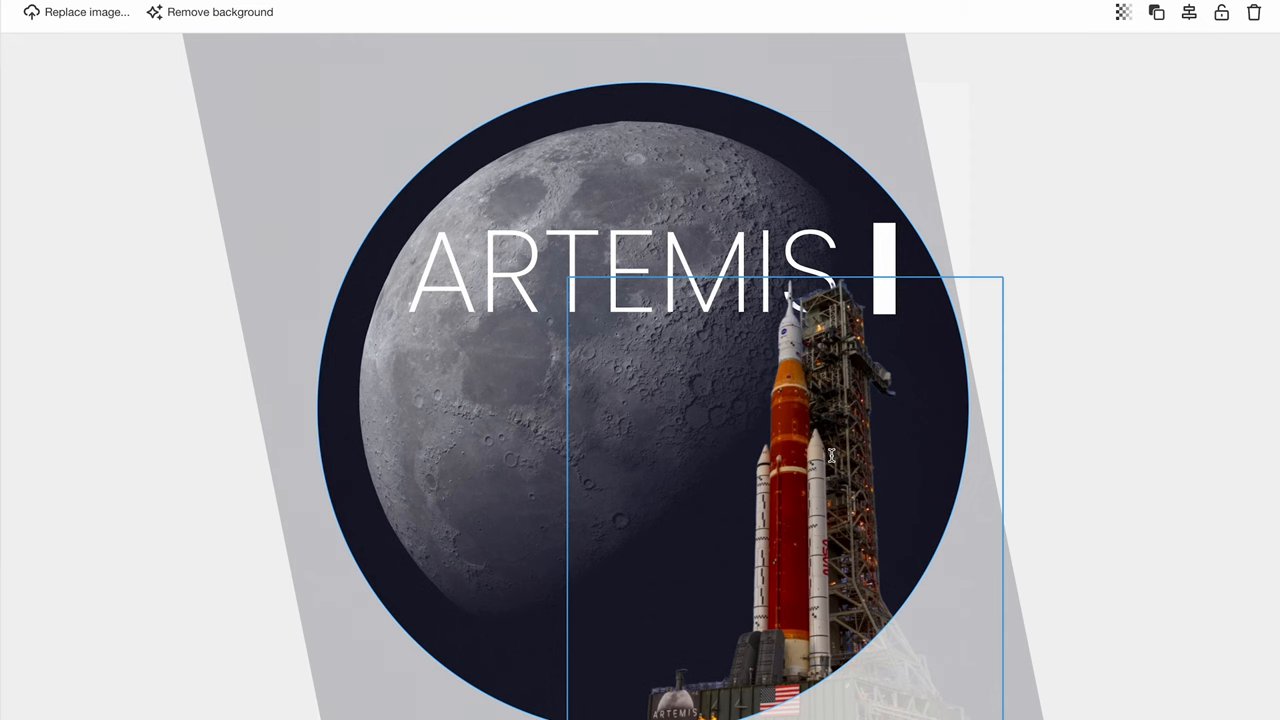
- Set the white border thickness to 31, then reduce it to 9
drag(830, 455, 828, 440)
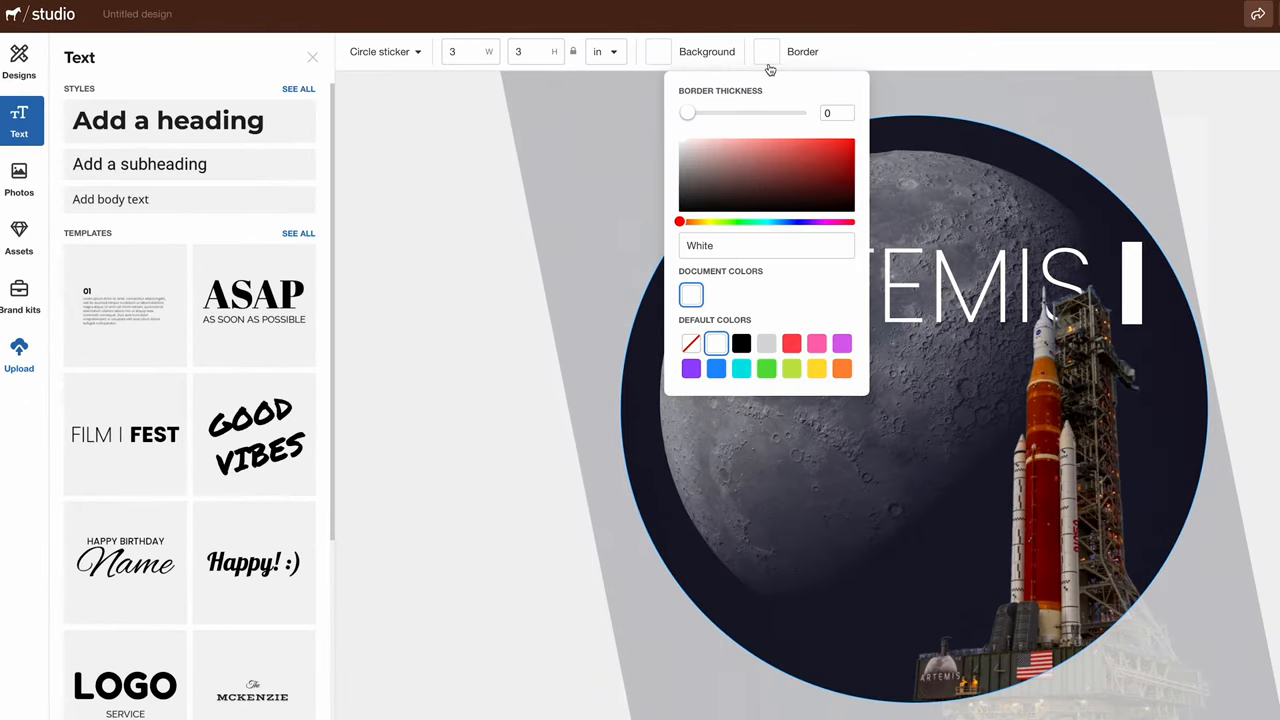
drag(688, 112, 700, 112)
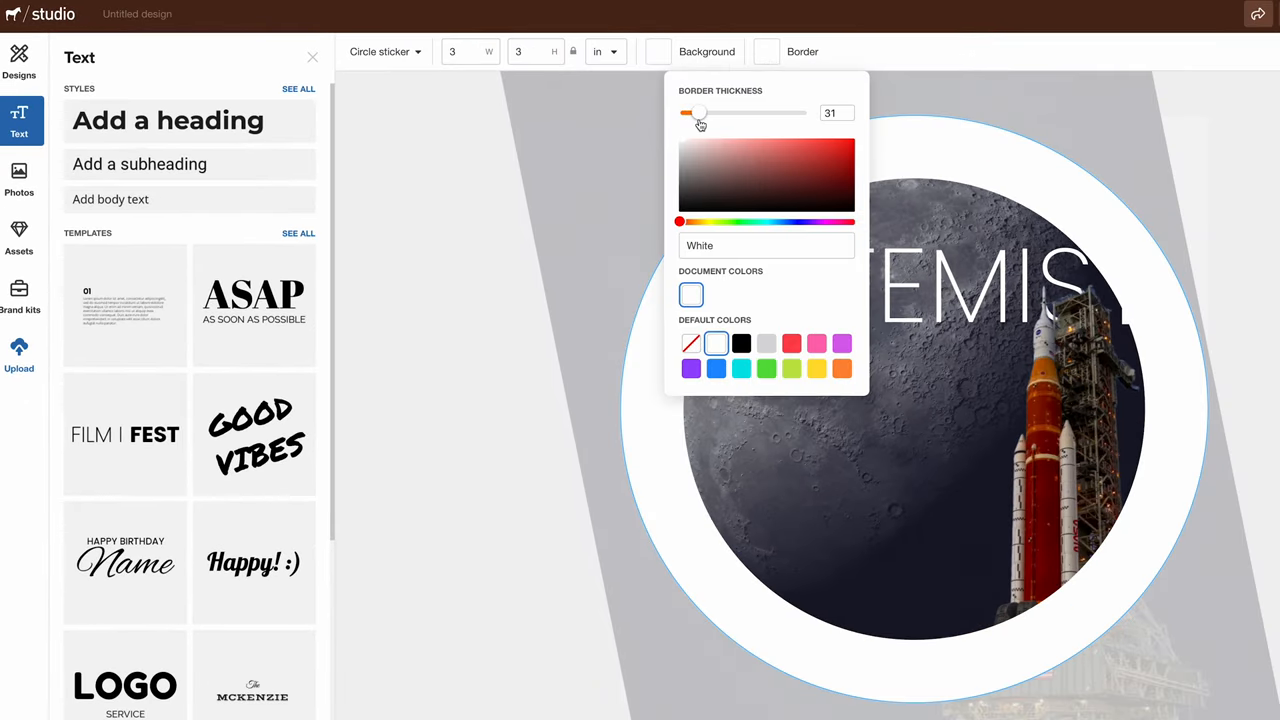
drag(700, 112, 688, 112)
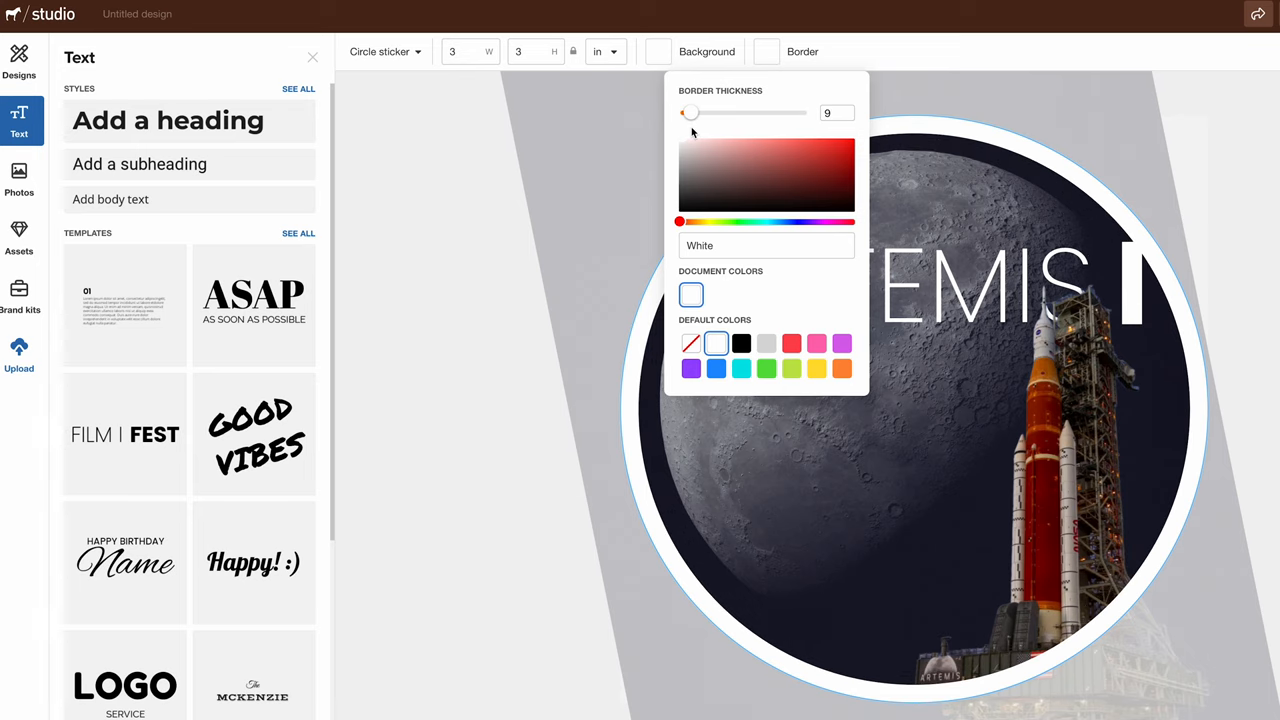
mouse_move(1097, 105)
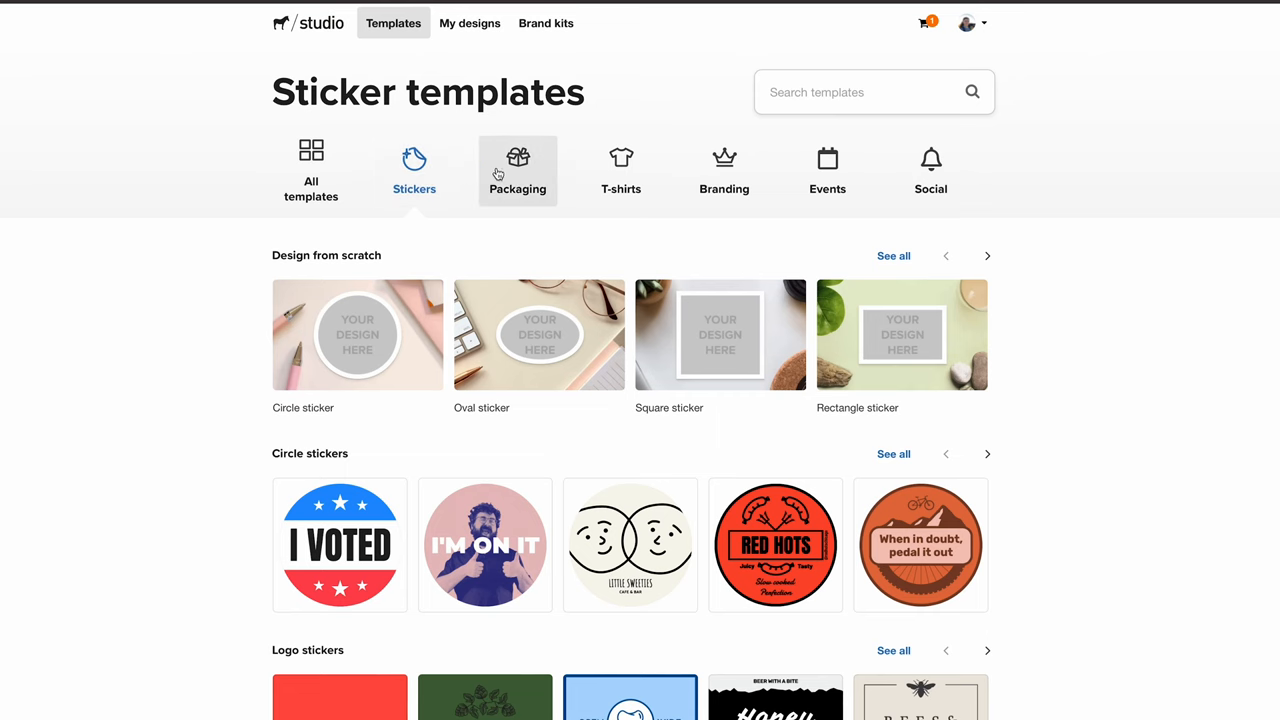
- Switch the Studio template gallery from Stickers to the Packaging category
click(517, 170)
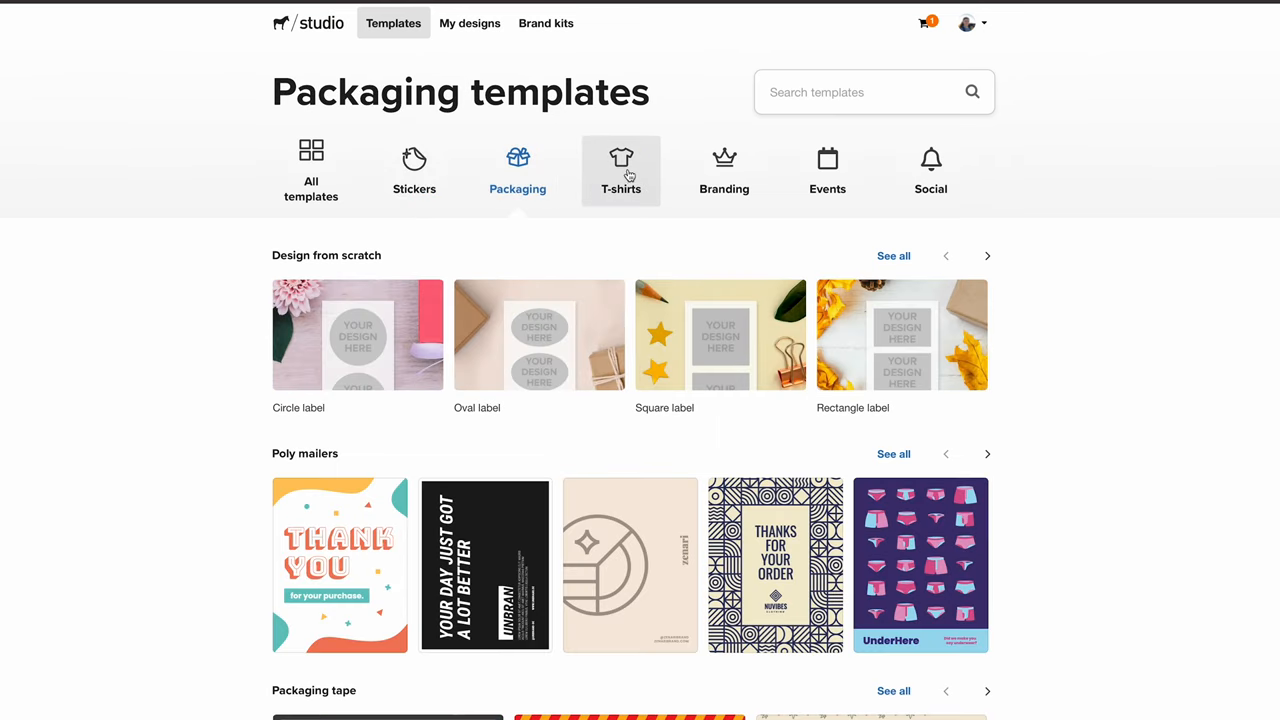